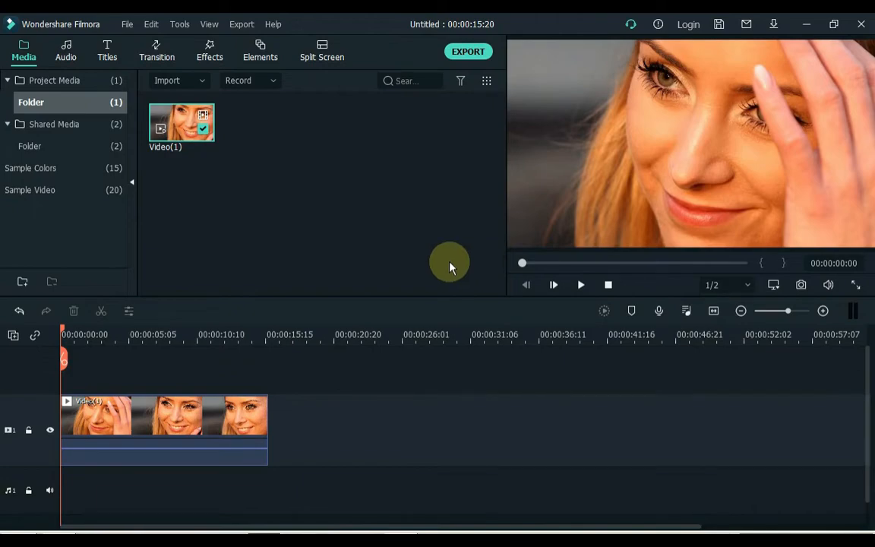
pyautogui.moveTo(271, 209)
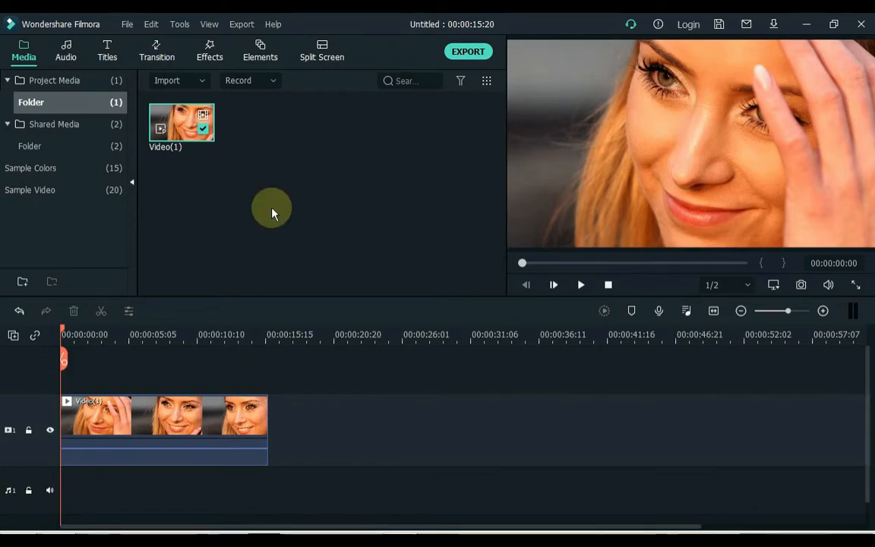
# Step: Place a Green sample colour clip above the face video and stretch it to the video's length
pyautogui.click(34, 168)
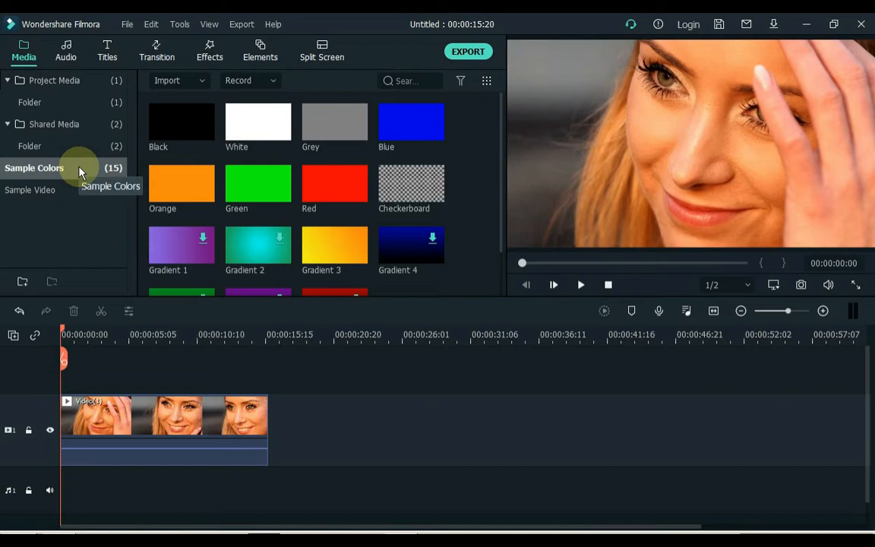
pyautogui.moveTo(97, 171)
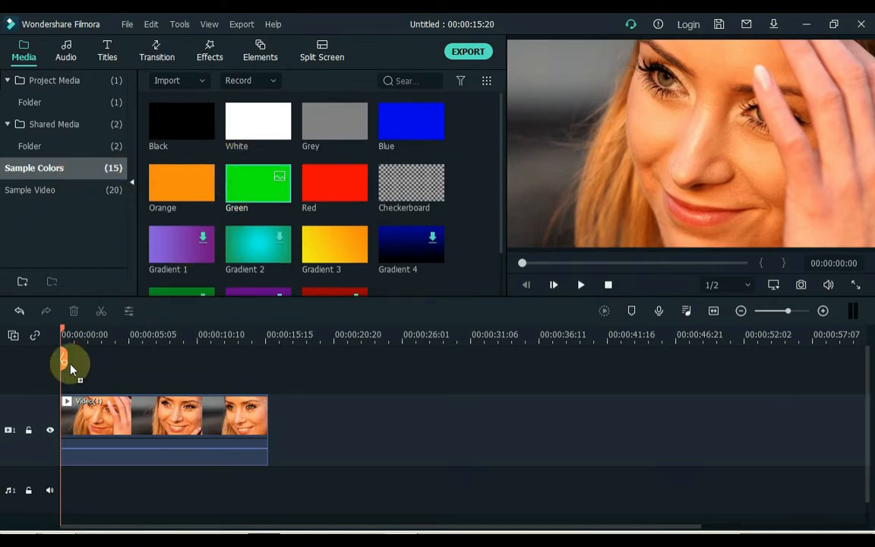
pyautogui.moveTo(258, 182); pyautogui.dragTo(92, 416)
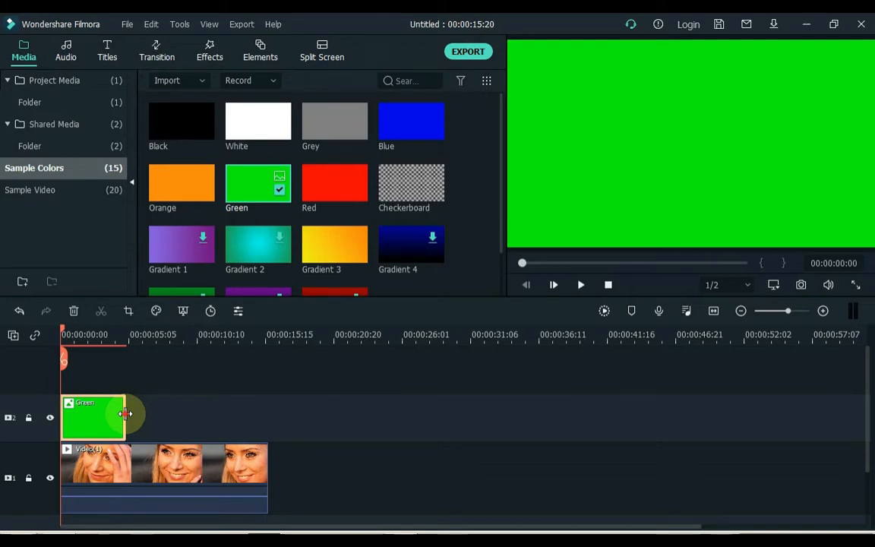
pyautogui.moveTo(124, 413); pyautogui.dragTo(266, 413)
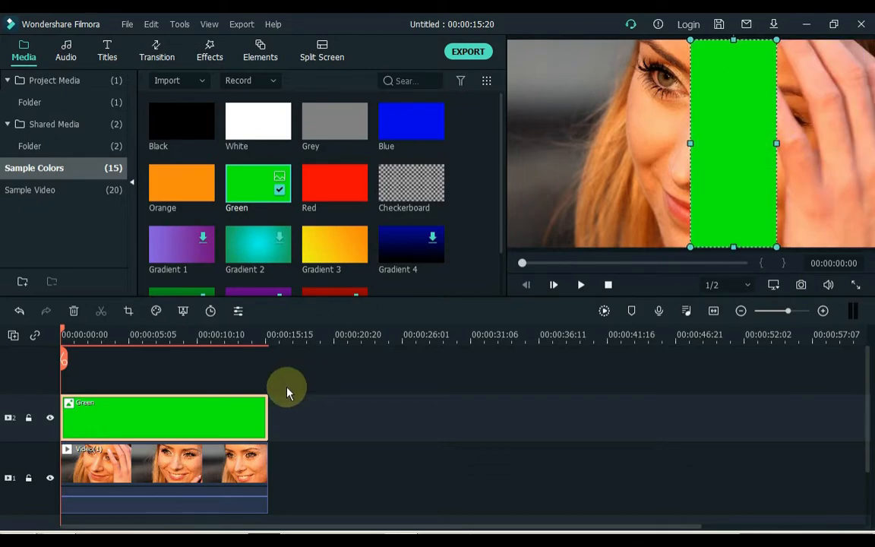
# Step: Find the Border effect in the Effects library and apply it to the Green clip
pyautogui.click(209, 52)
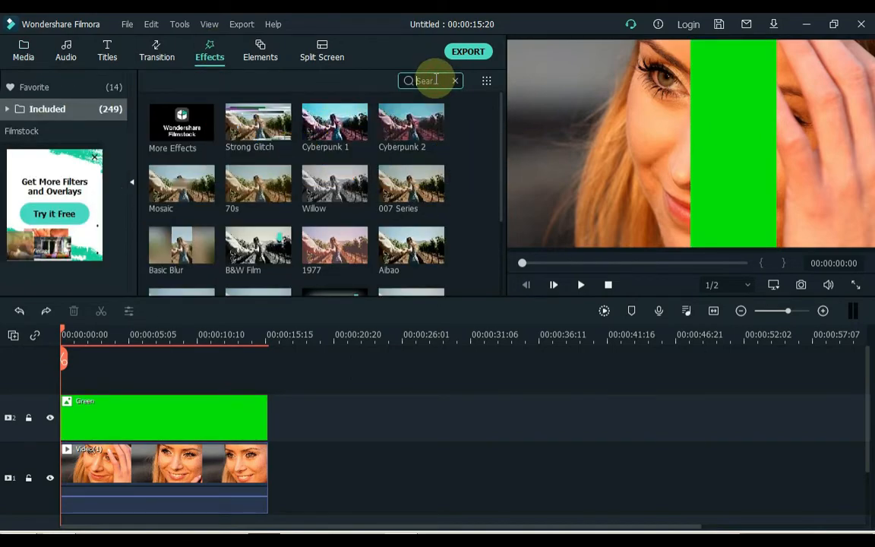
pyautogui.write('border')
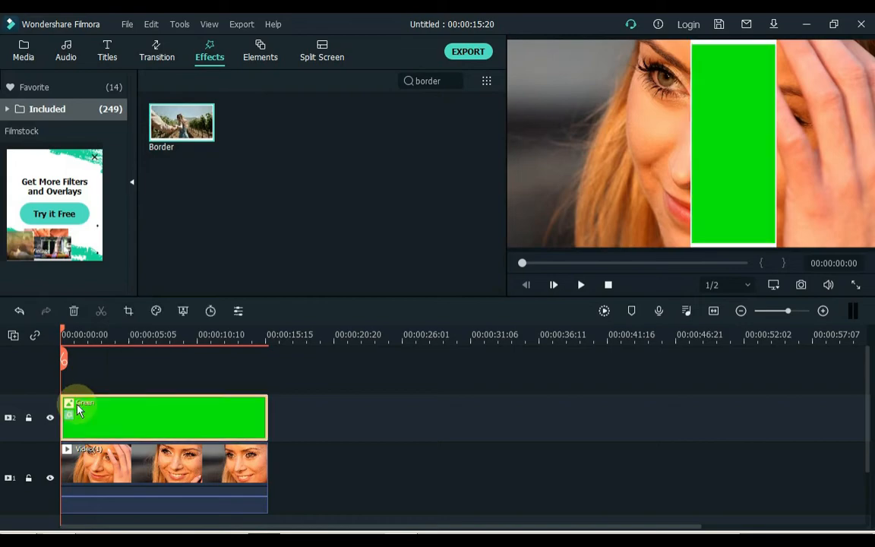
pyautogui.moveTo(106, 413)
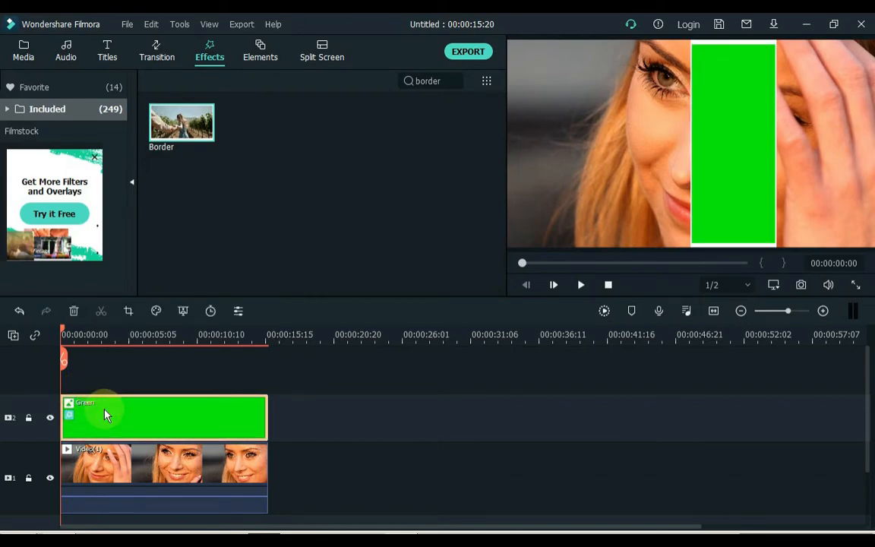
# Step: Set the Green clip's Border effect to size 10 and blur 10
pyautogui.doubleClick(106, 416)
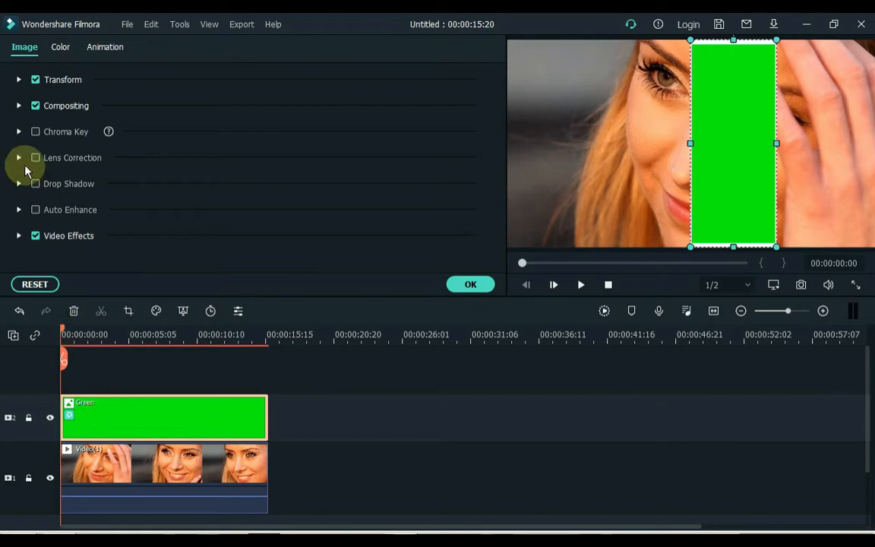
pyautogui.click(19, 235)
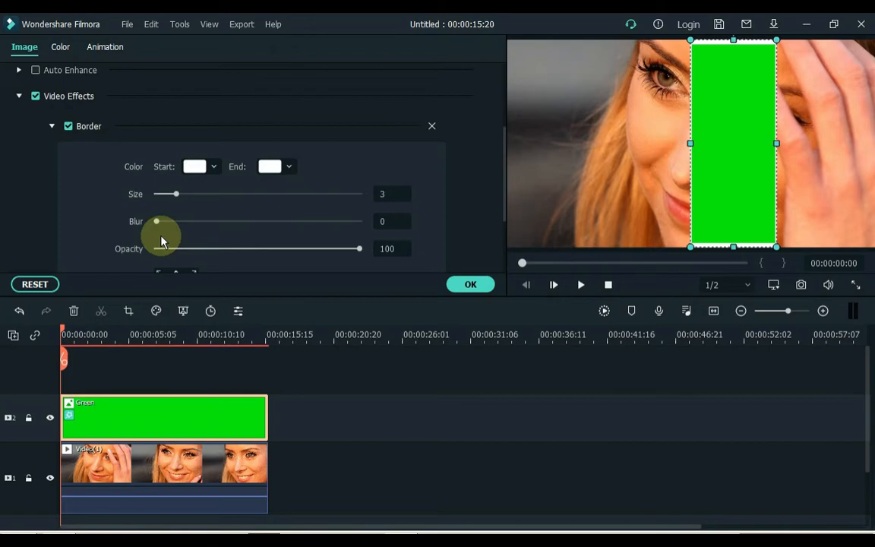
pyautogui.moveTo(168, 222)
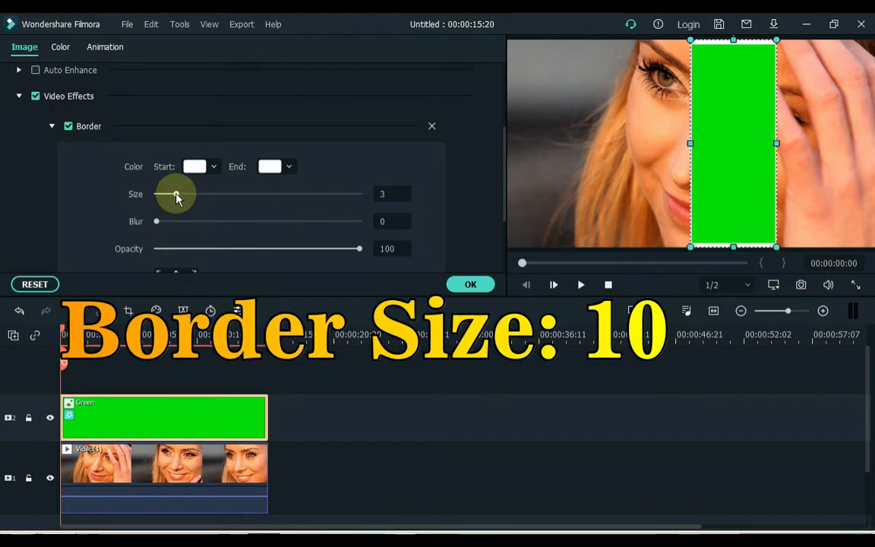
pyautogui.moveTo(175, 195); pyautogui.dragTo(199, 194)
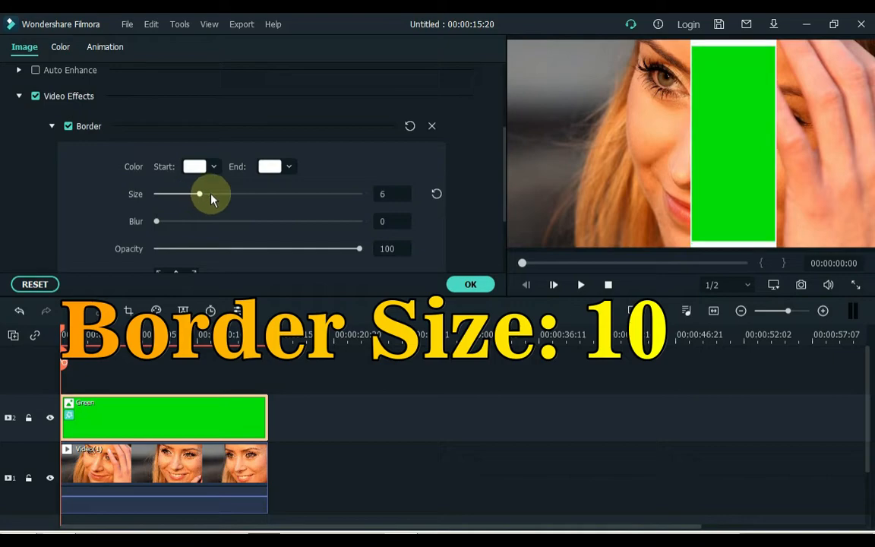
pyautogui.moveTo(200, 195); pyautogui.dragTo(225, 194)
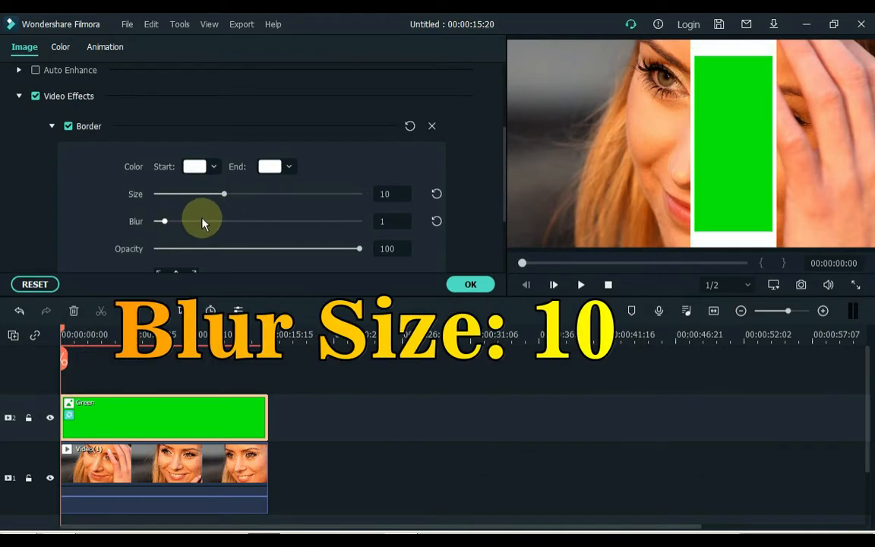
pyautogui.moveTo(163, 222); pyautogui.dragTo(220, 222)
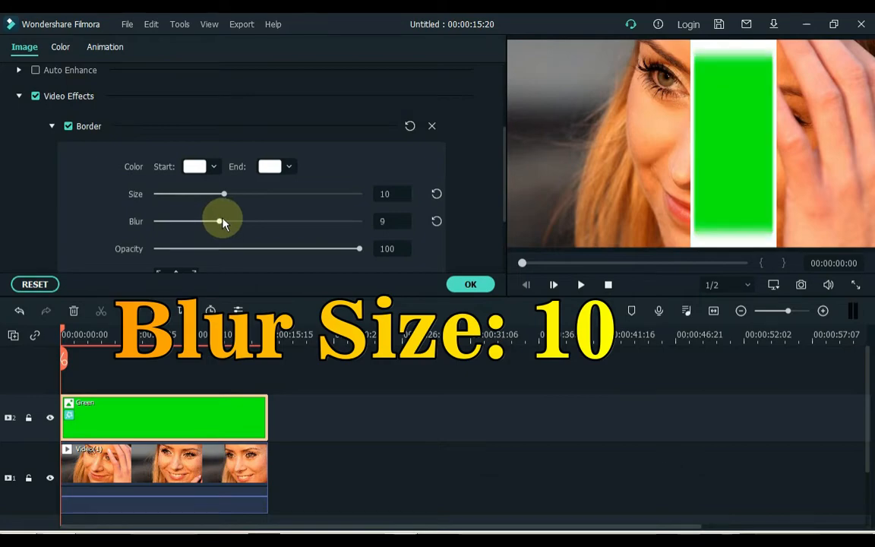
pyautogui.moveTo(218, 222); pyautogui.dragTo(228, 222)
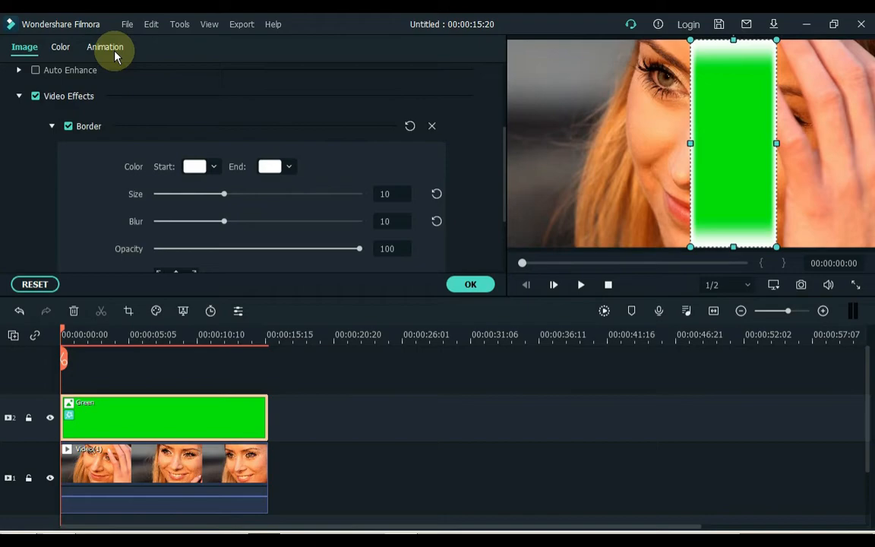
# Step: Apply the Pause animation preset to the green strip so it moves across the frame
pyautogui.click(104, 45)
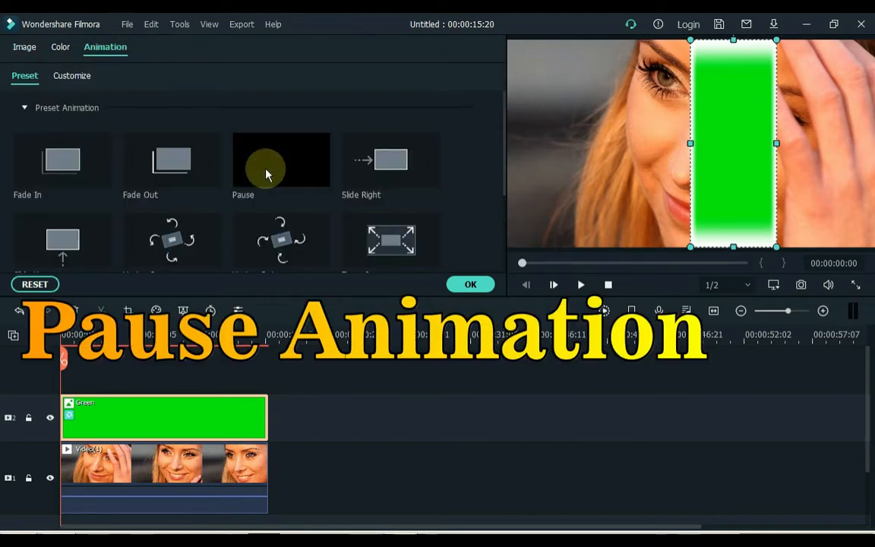
pyautogui.moveTo(266, 168)
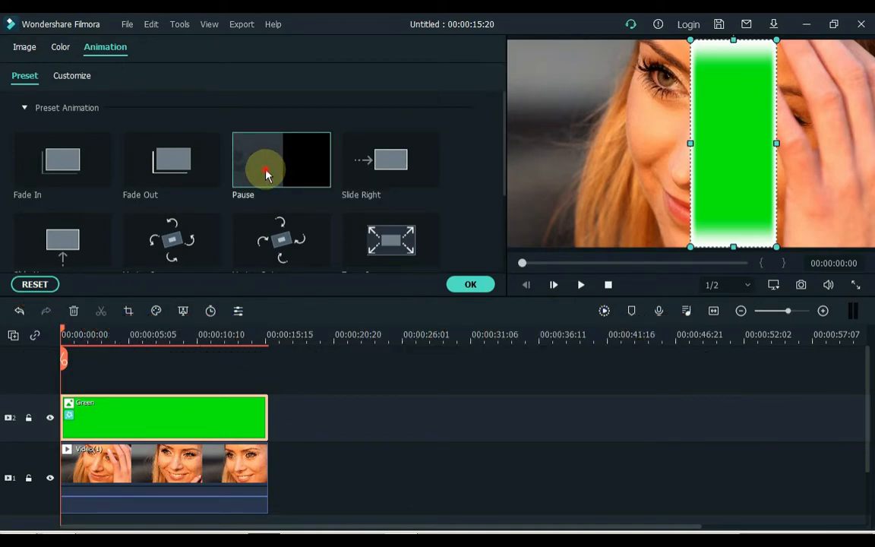
pyautogui.click(281, 159)
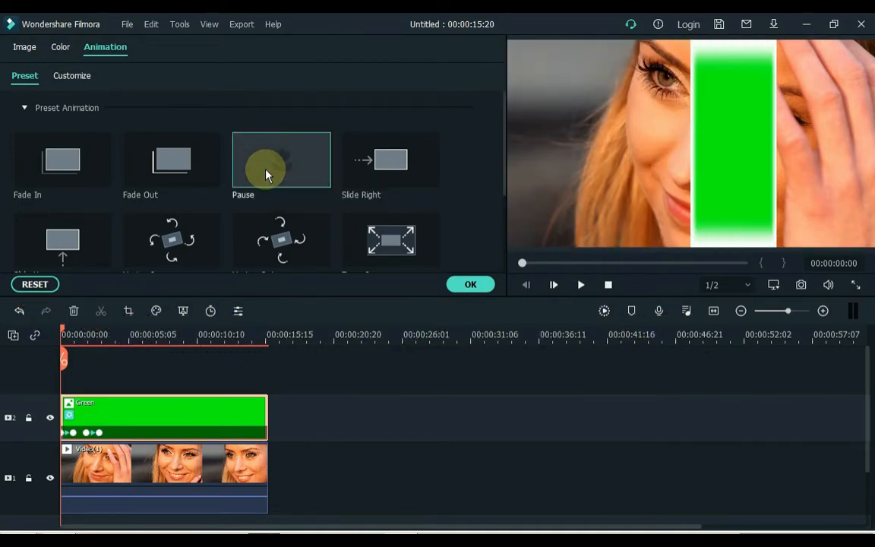
pyautogui.click(281, 160)
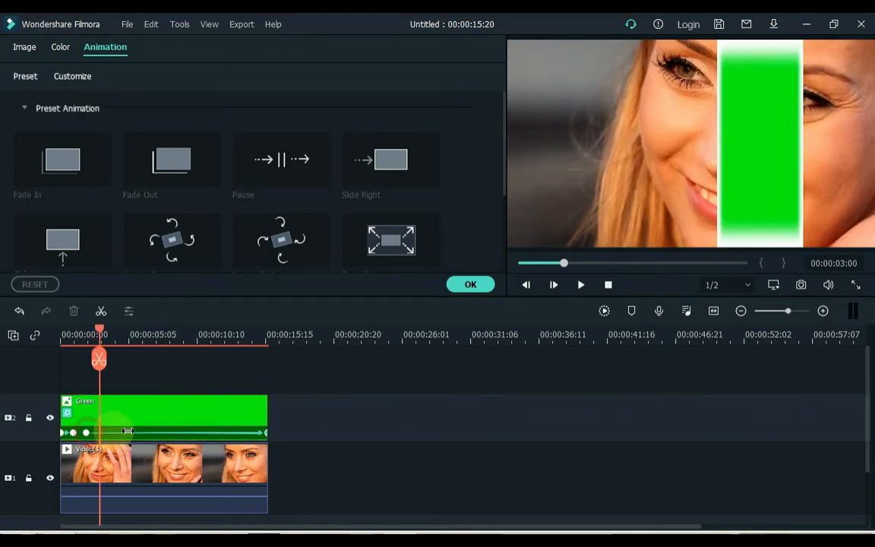
pyautogui.click(281, 160)
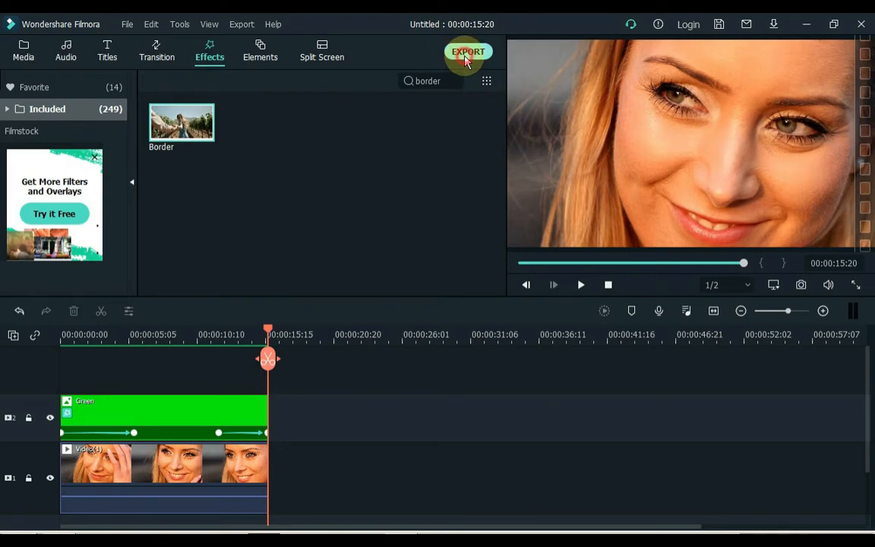
# Step: Export the project as an MP4 named My Video and dismiss the finished export window
pyautogui.click(468, 52)
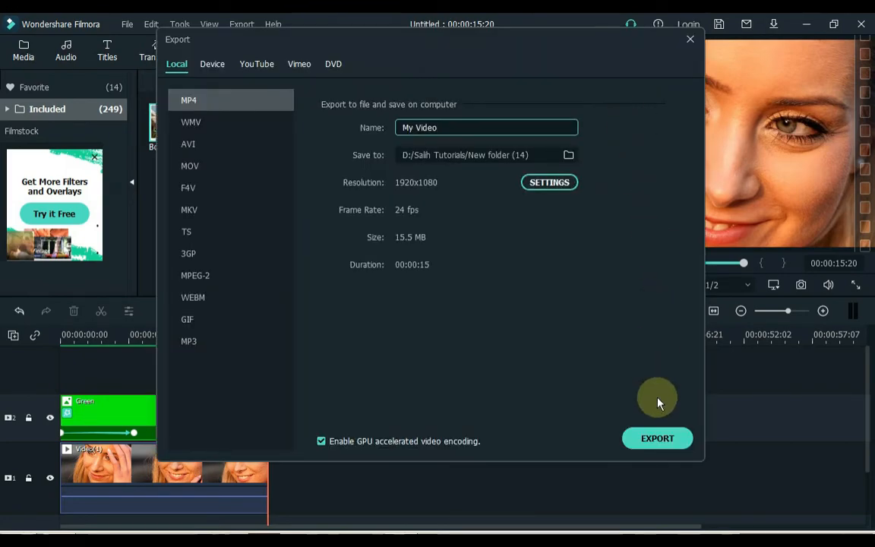
pyautogui.click(656, 438)
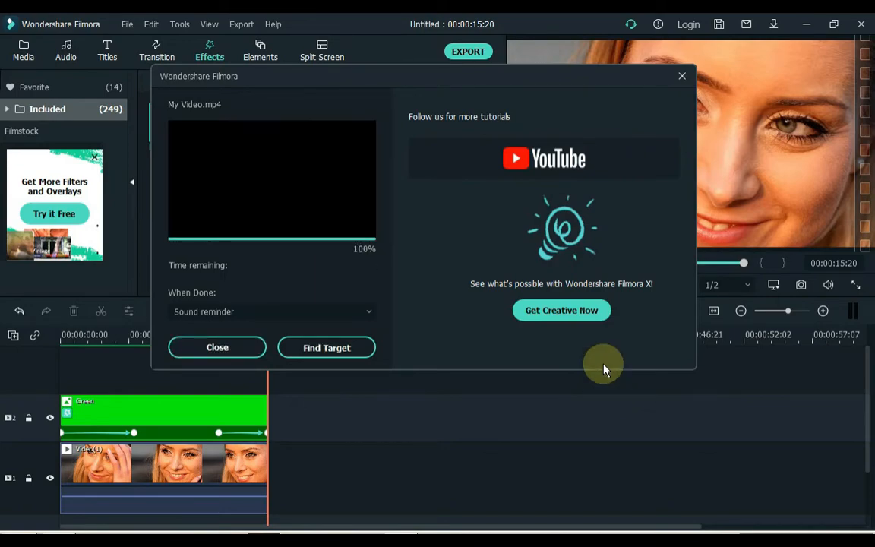
pyautogui.click(325, 347)
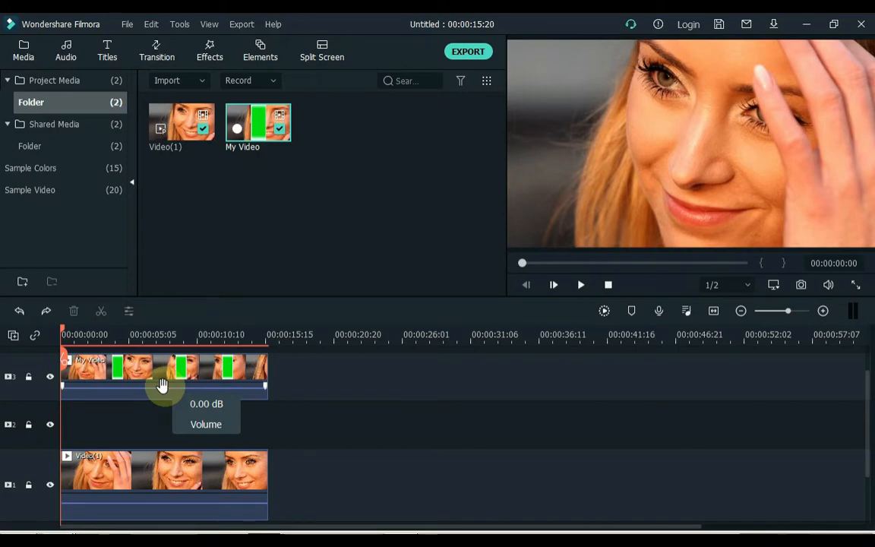
pyautogui.moveTo(48, 378)
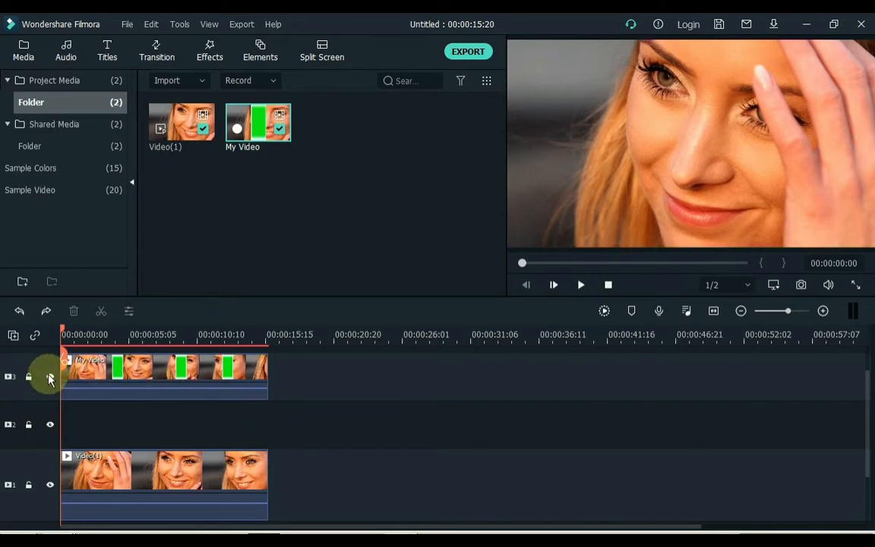
# Step: Hide the exported strip track and bring up Sample Colors to add a White clip on track 2
pyautogui.click(49, 378)
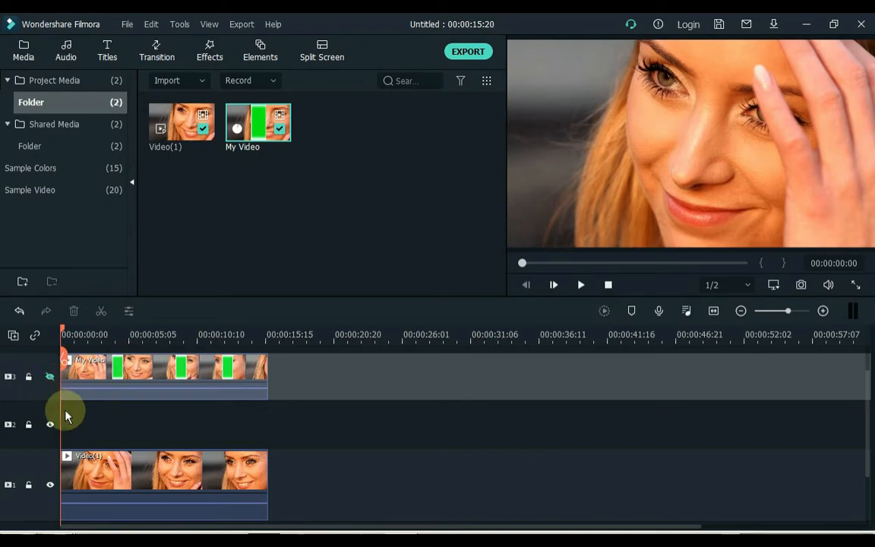
pyautogui.click(30, 168)
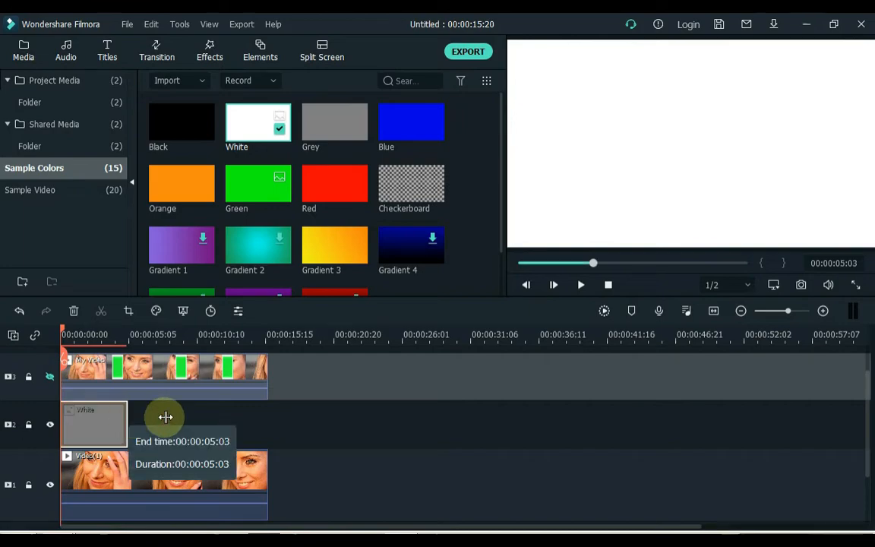
# Step: Stretch the White clip to the video's full length and reach its Compositing settings
pyautogui.moveTo(166, 416); pyautogui.dragTo(264, 418)
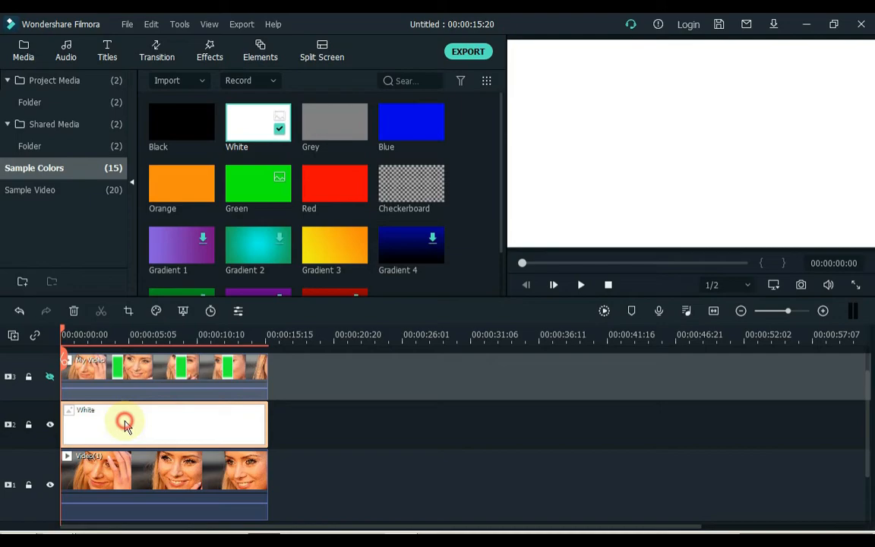
pyautogui.doubleClick(128, 422)
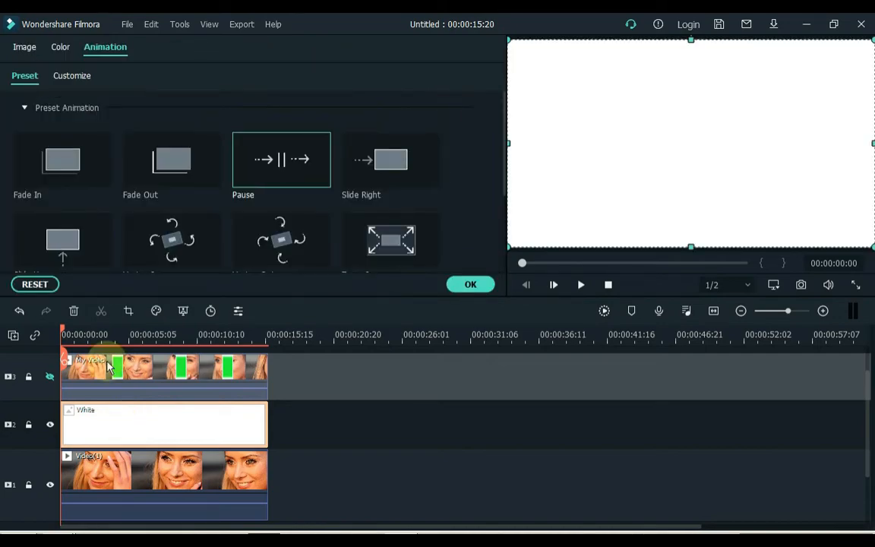
pyautogui.click(24, 46)
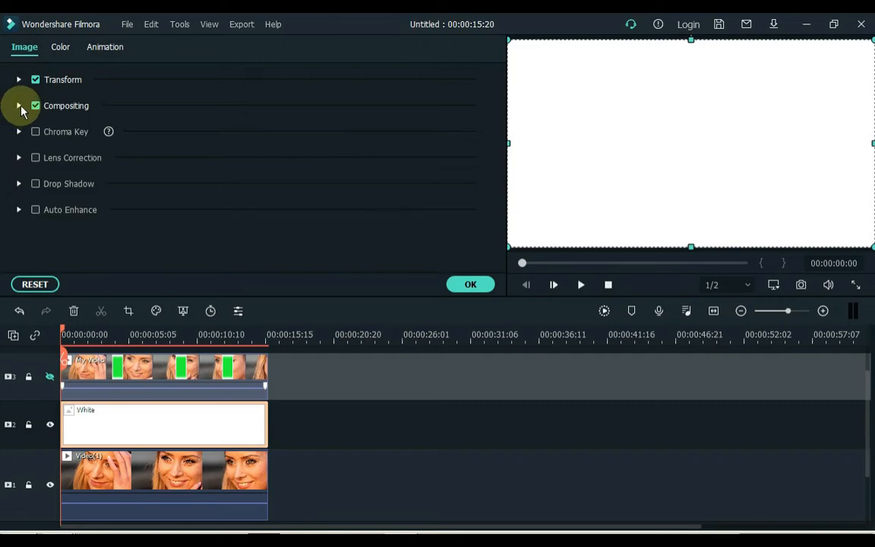
pyautogui.click(19, 106)
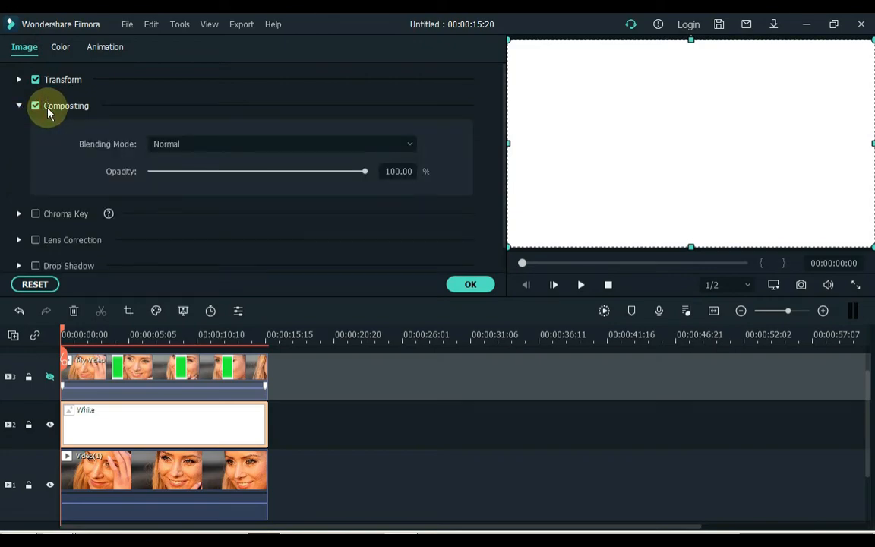
# Step: Set the White clip's Blending Mode to Exclusion and confirm, turning the footage inverted blue
pyautogui.click(281, 143)
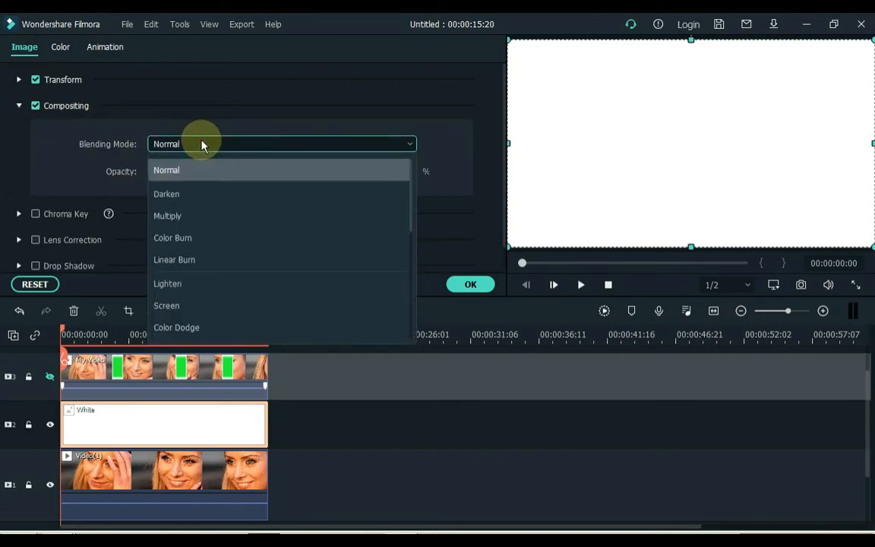
pyautogui.scroll(-3)
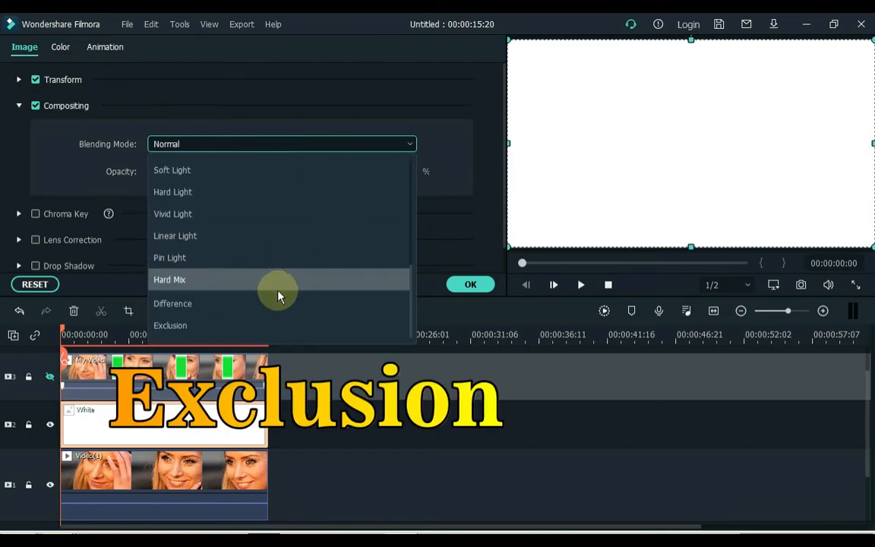
pyautogui.click(267, 325)
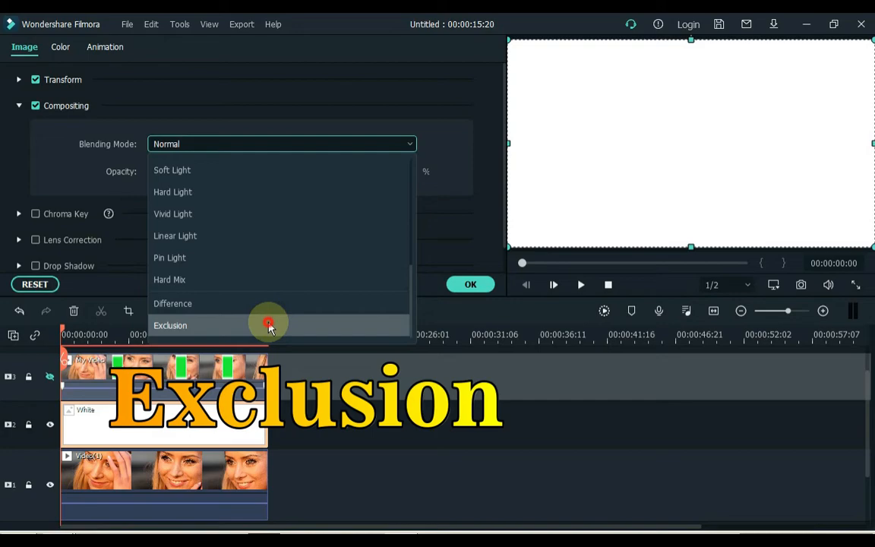
pyautogui.click(170, 325)
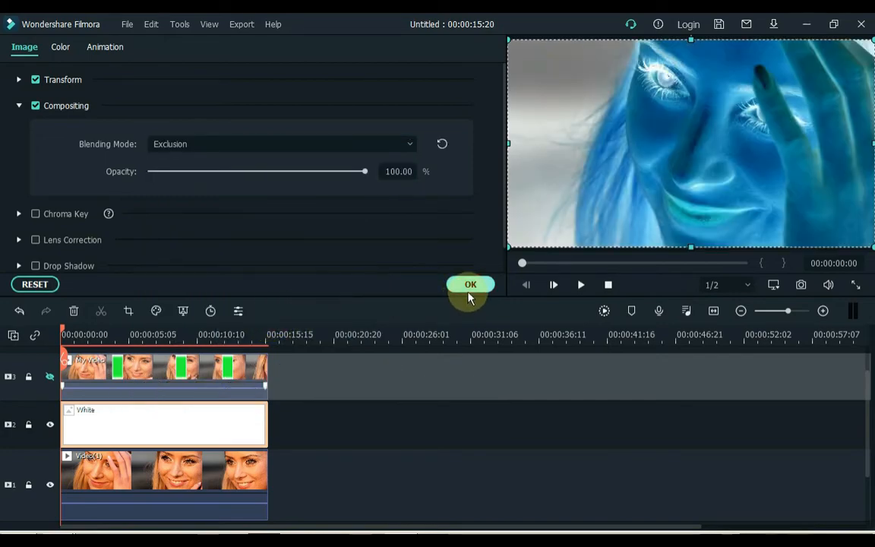
pyautogui.click(471, 284)
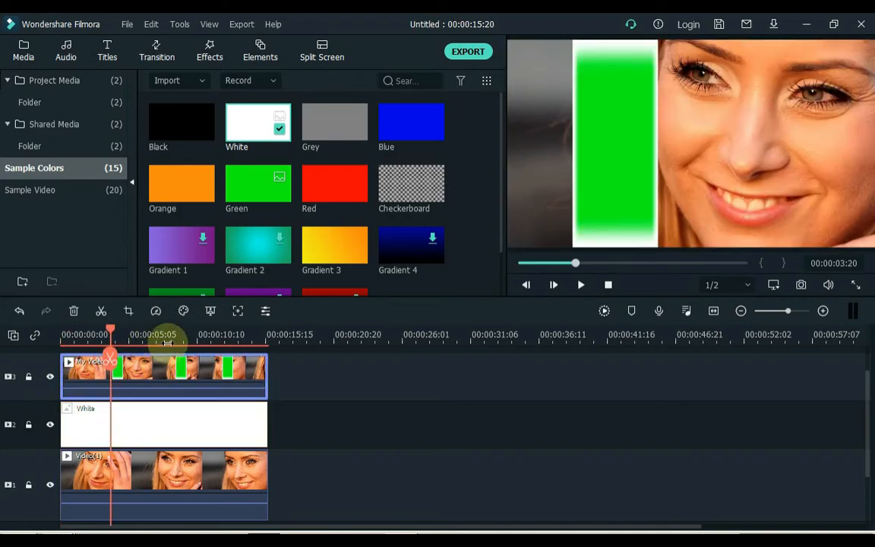
pyautogui.moveTo(209, 310)
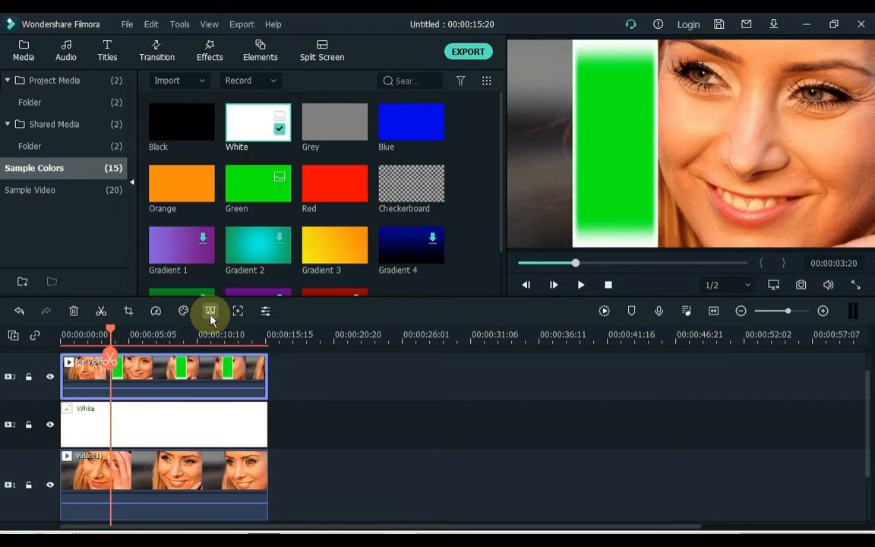
# Step: Key out the green in the strip clip with Green Screen, offset 3, and confirm
pyautogui.click(209, 311)
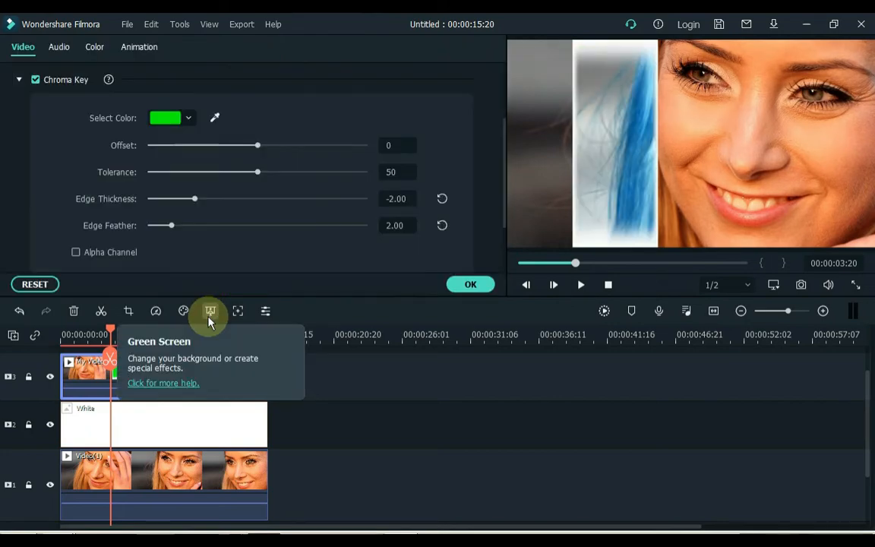
pyautogui.moveTo(201, 337)
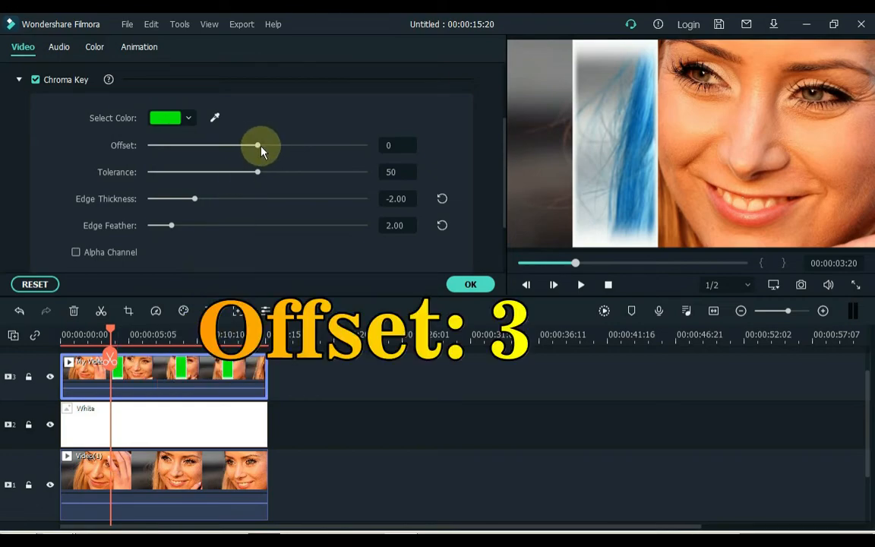
pyautogui.moveTo(258, 146); pyautogui.dragTo(261, 146)
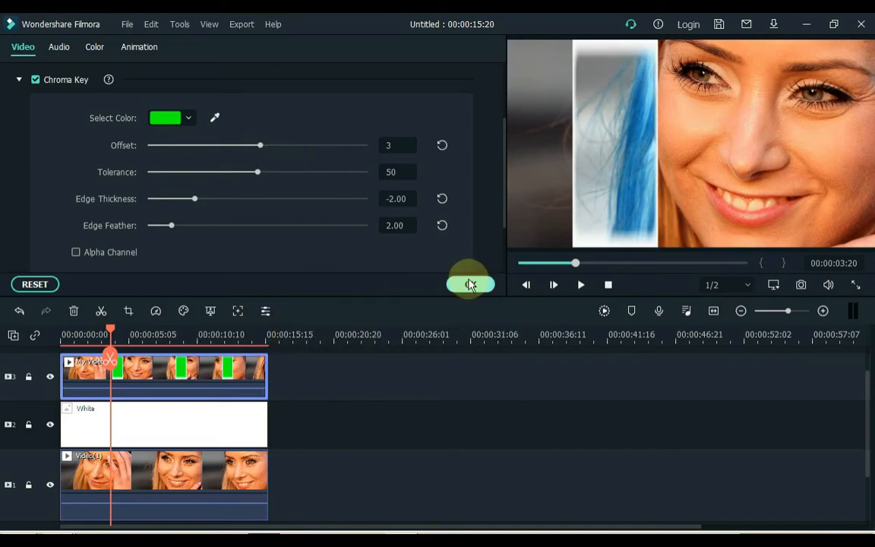
pyautogui.click(23, 51)
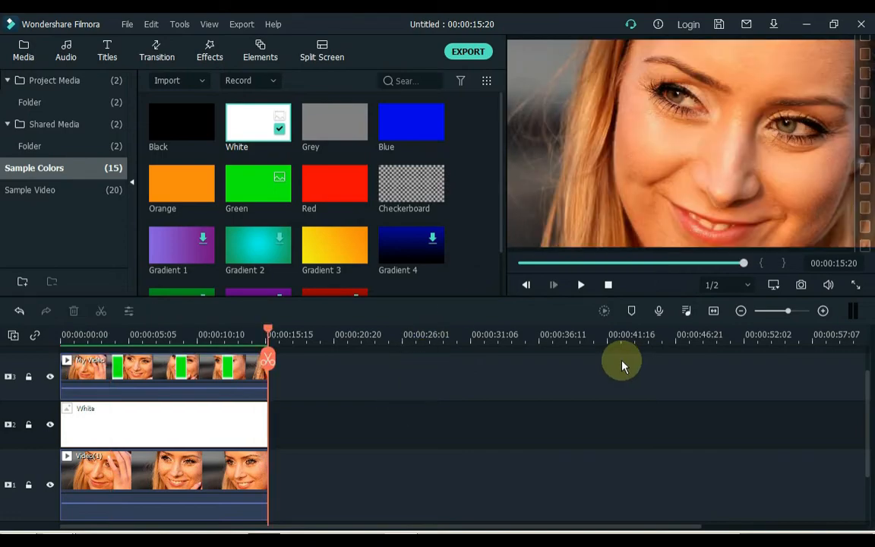
pyautogui.moveTo(53, 84)
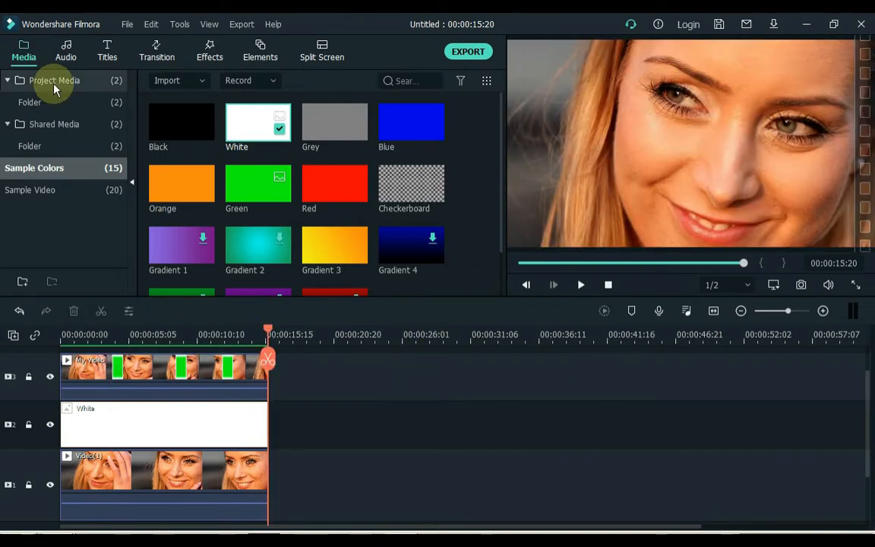
# Step: Add the Sound Effect from Project Media under the video and trim it to end with the footage
pyautogui.click(54, 79)
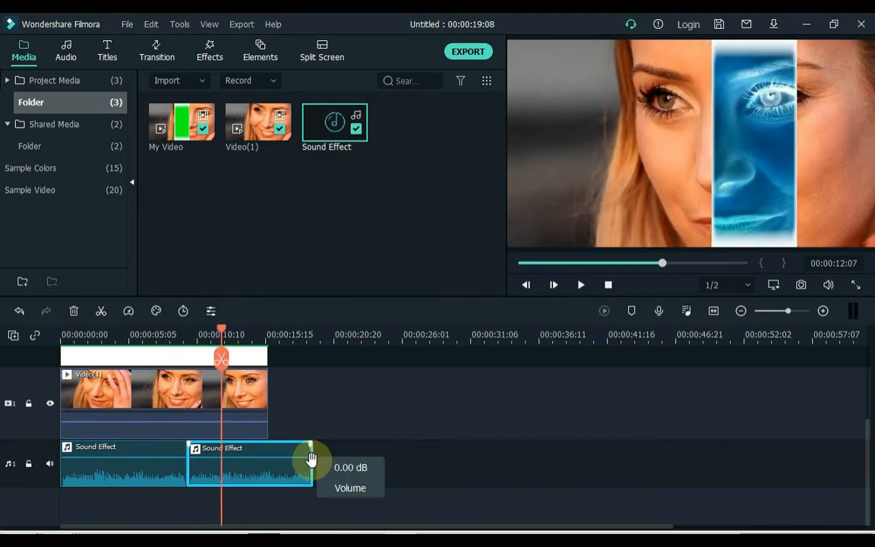
pyautogui.moveTo(311, 456); pyautogui.dragTo(279, 455)
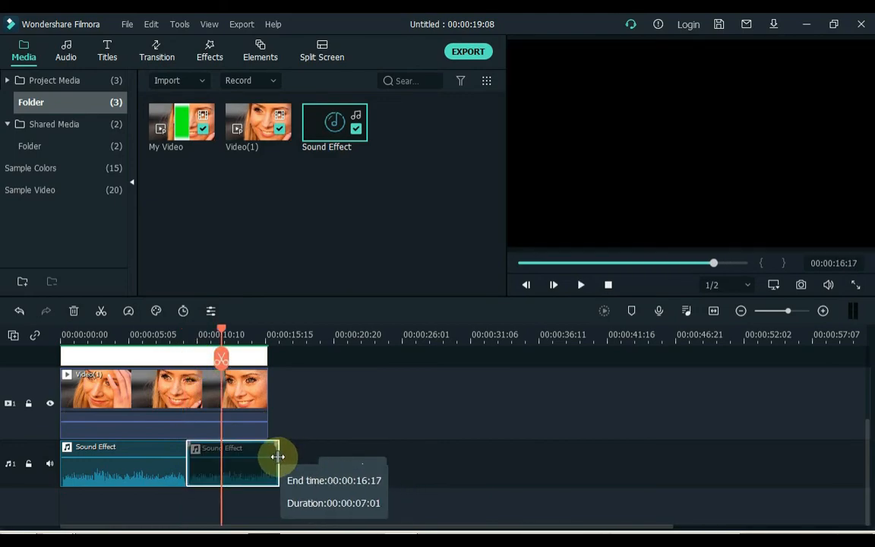
pyautogui.moveTo(279, 458); pyautogui.dragTo(266, 457)
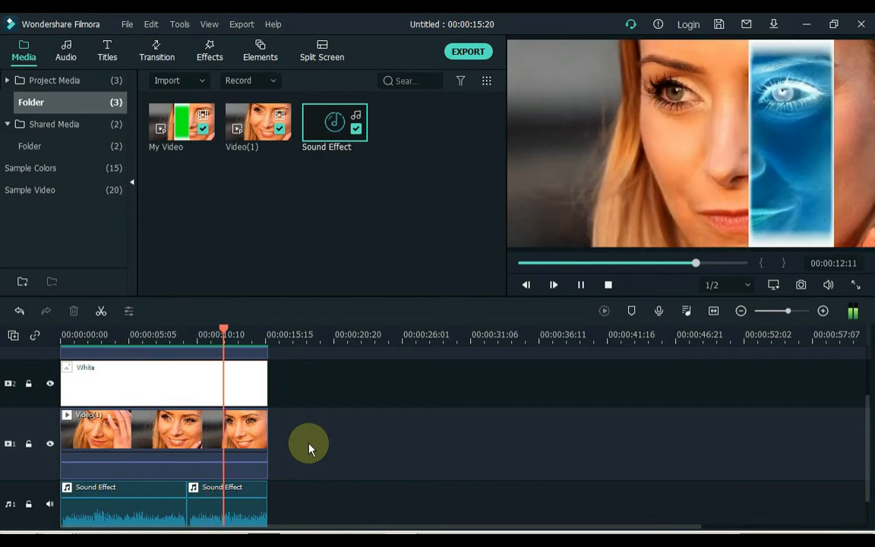
pyautogui.moveTo(225, 334); pyautogui.dragTo(251, 334)
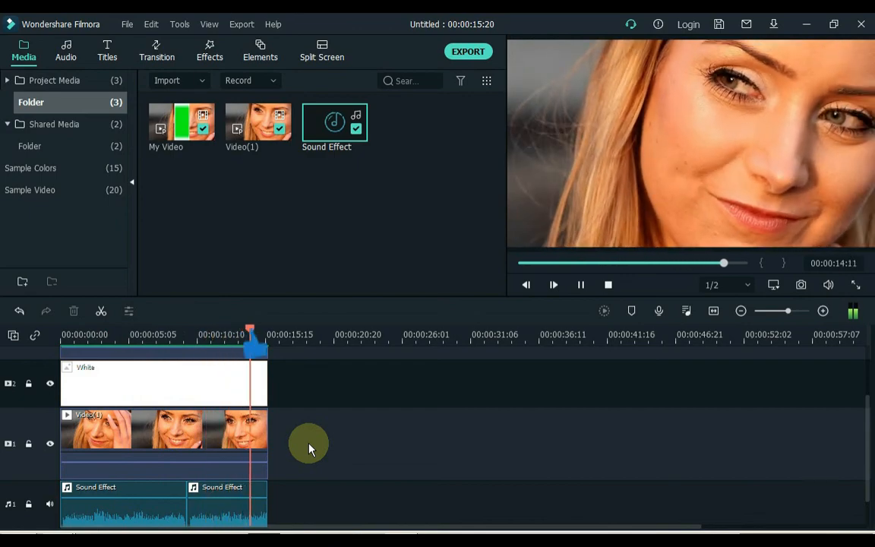